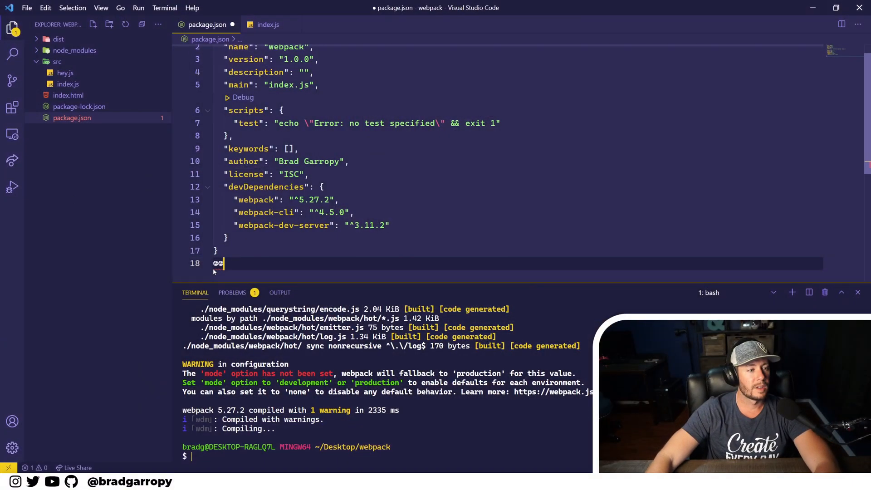
# Step: Replace the default test script with "build": "webpack build" and save package.json
pyautogui.press('Backspace')
pyautogui.write('"build":')
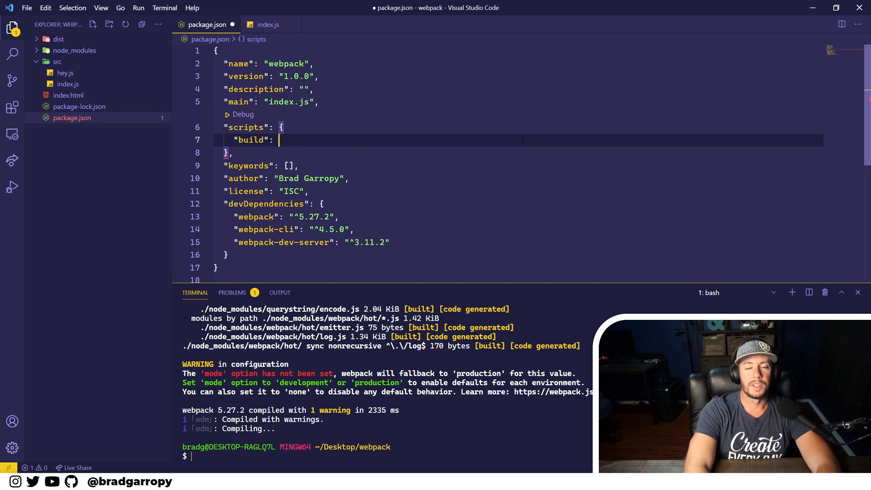
pyautogui.write('"')
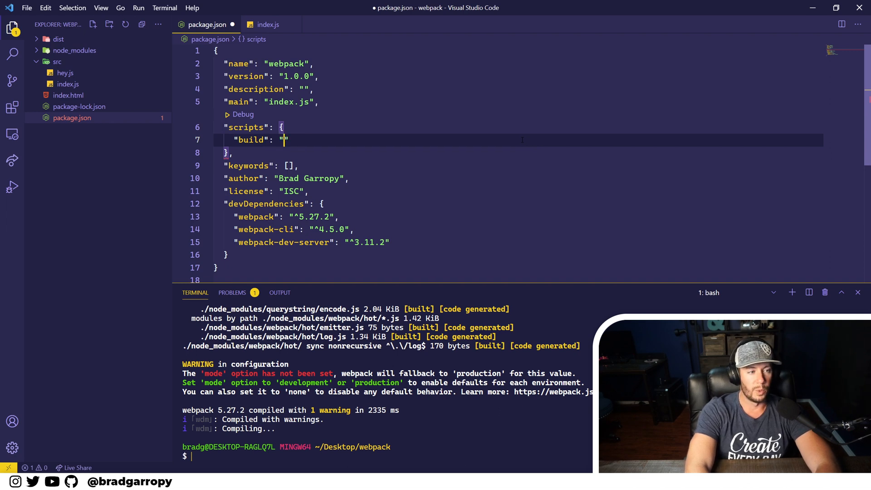
pyautogui.write('webpack build')
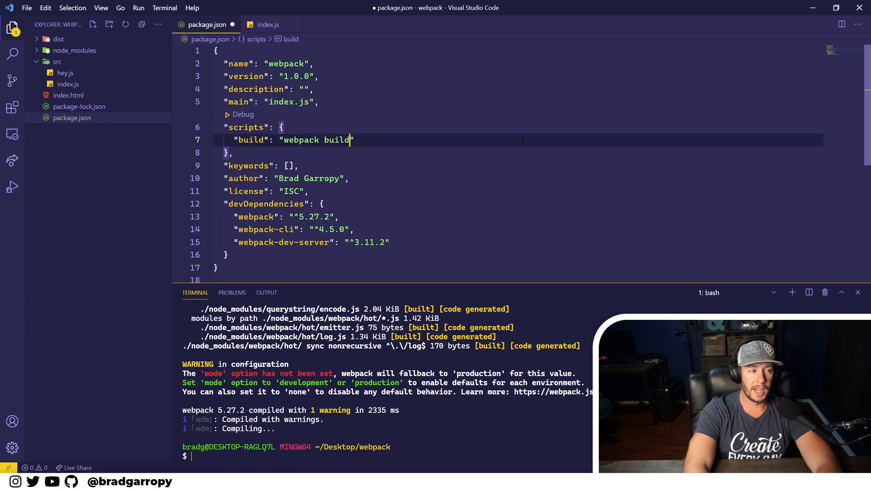
pyautogui.doubleClick(337, 140)
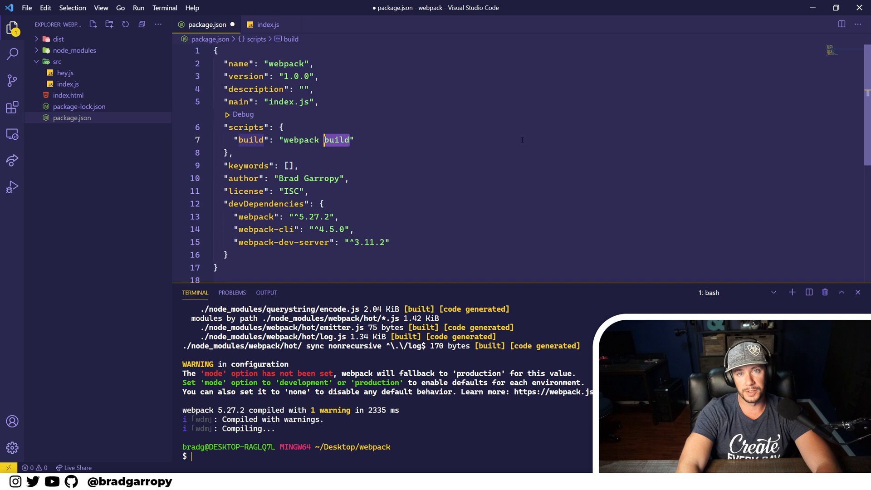
pyautogui.press('Delete')
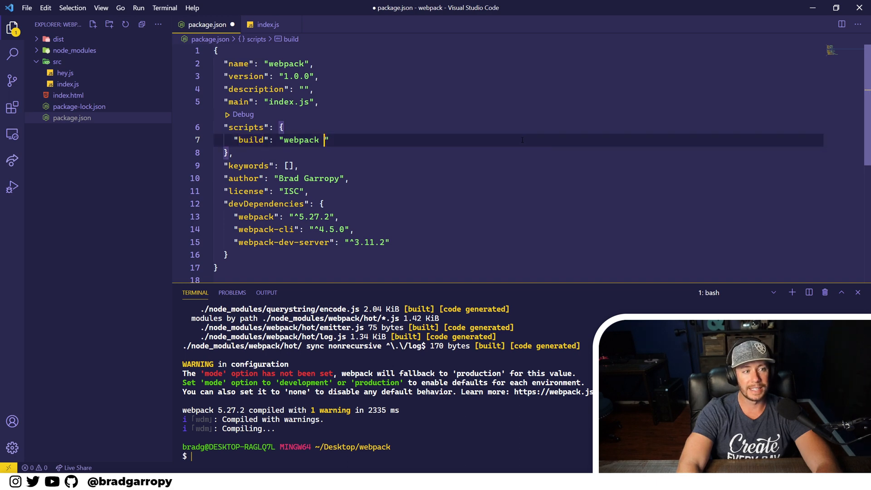
pyautogui.write('build')
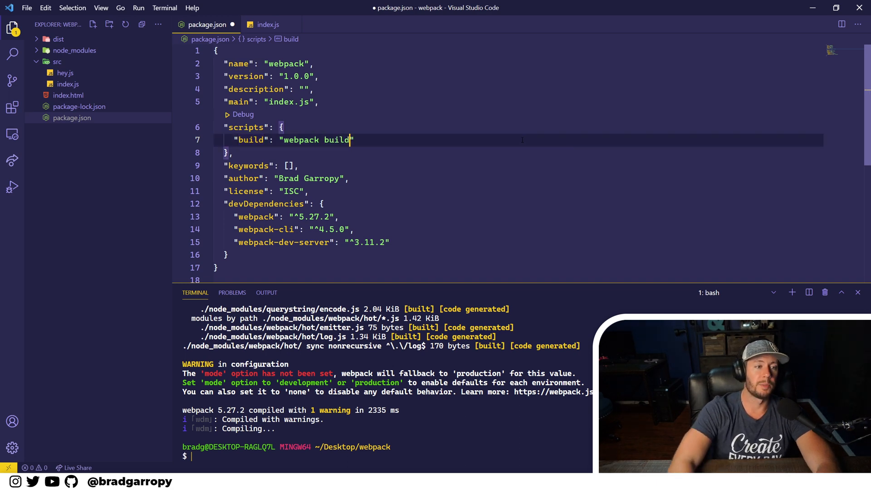
pyautogui.press('ctrl+s')
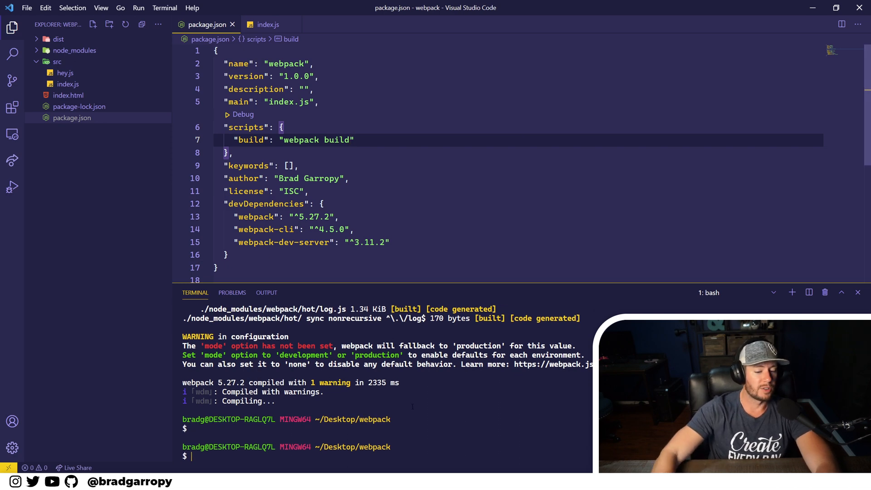
# Step: Run npm run build in the terminal so webpack emits main.js
pyautogui.write('npm run build')
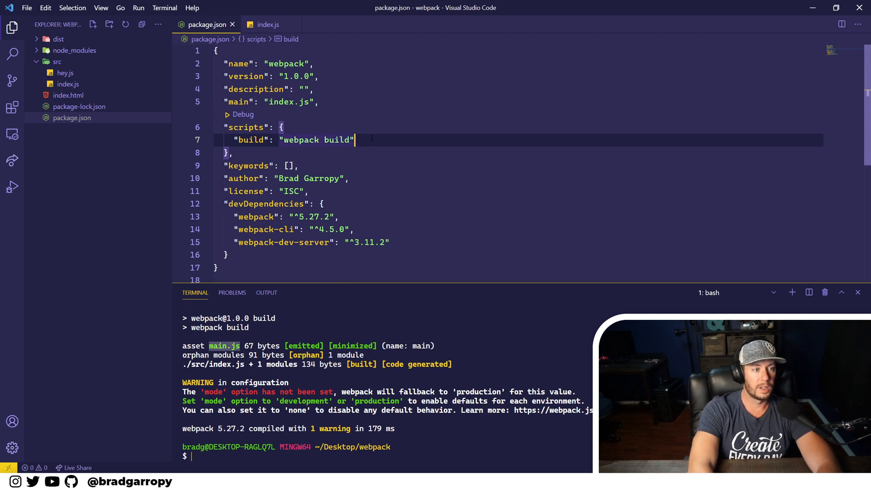
# Step: Add "build:watch": "webpack build --watch" under the build script and save package.json
pyautogui.write('buil"')
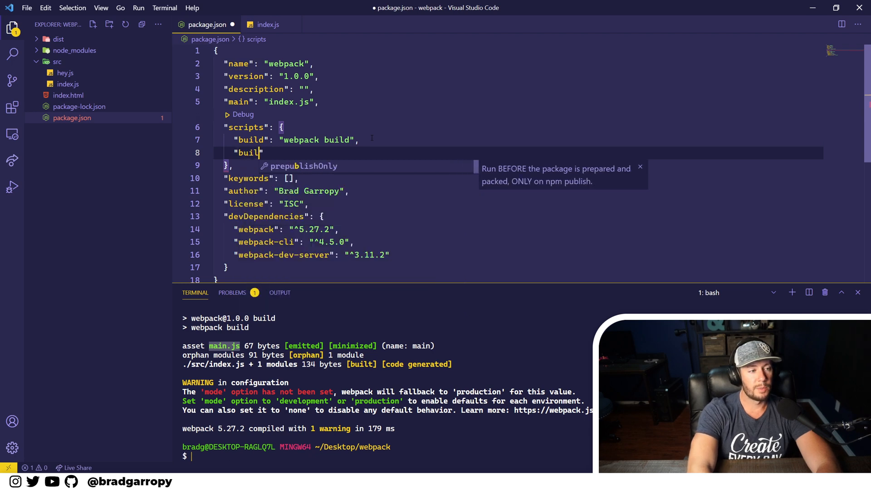
pyautogui.write(':watch')
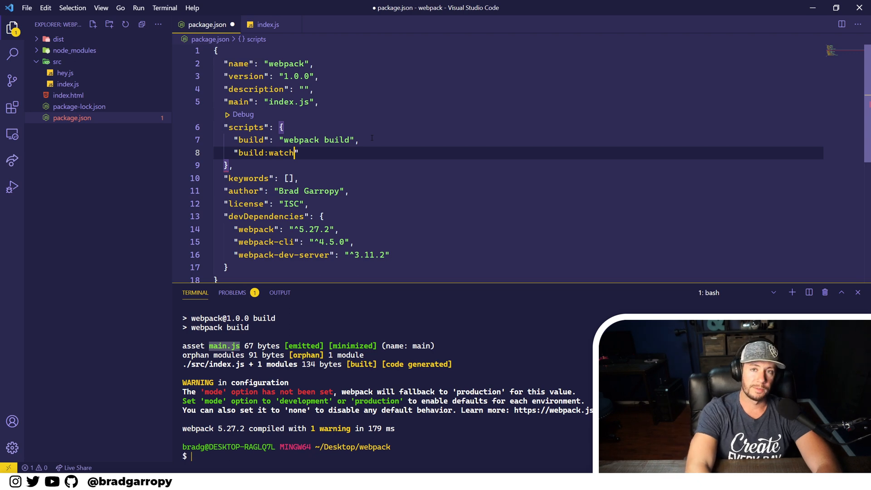
pyautogui.write('"')
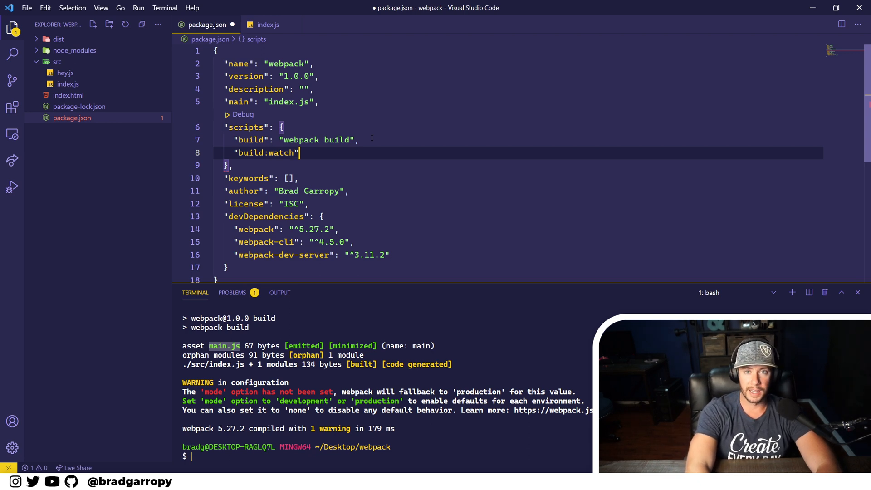
pyautogui.write('": "')
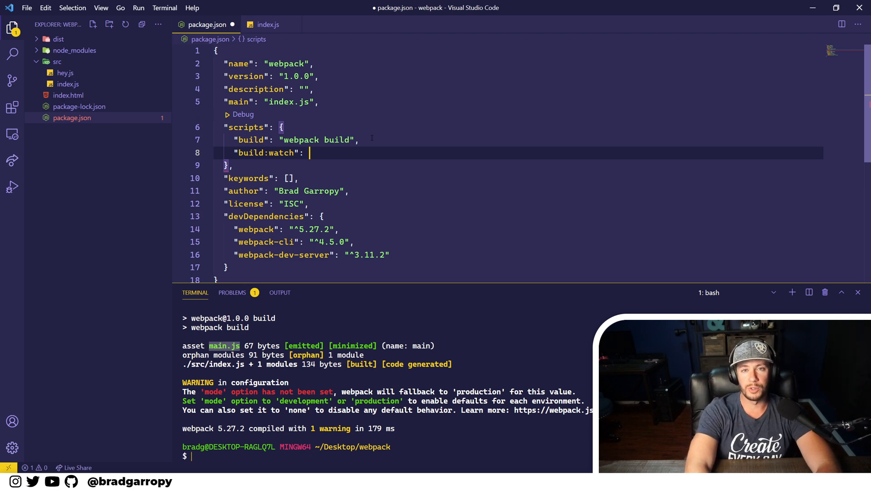
pyautogui.write('""')
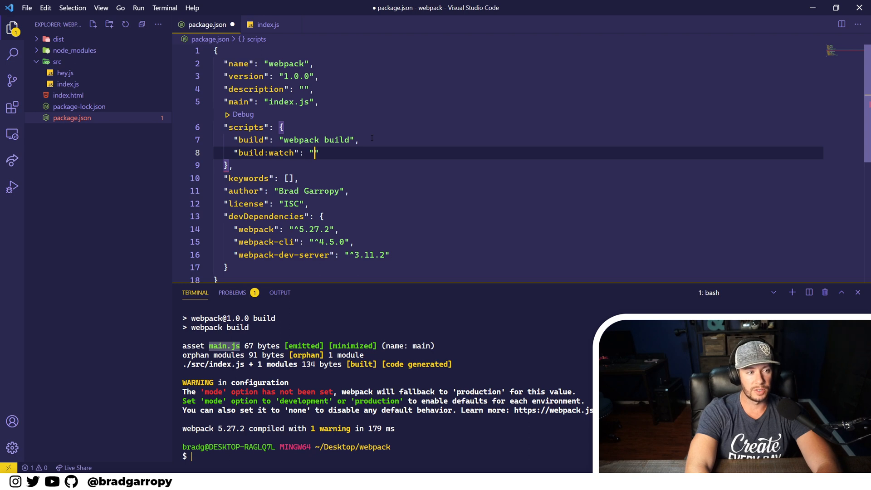
pyautogui.write('webpack')
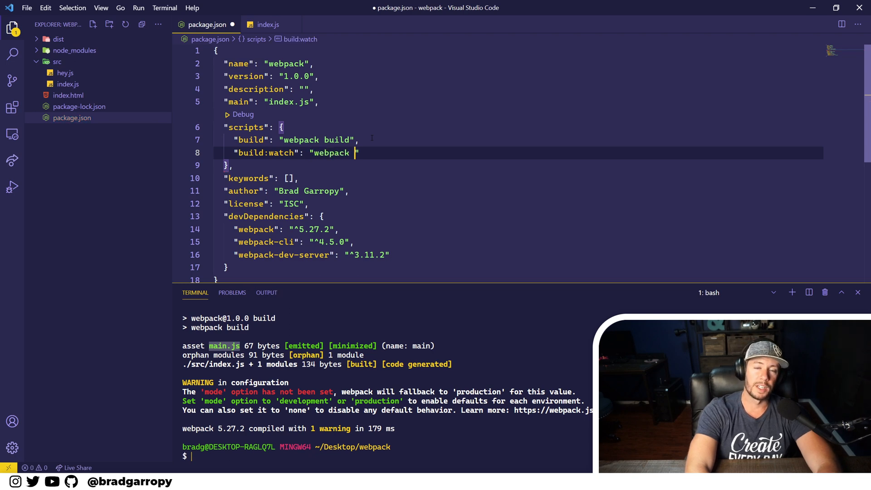
pyautogui.write('build --watch')
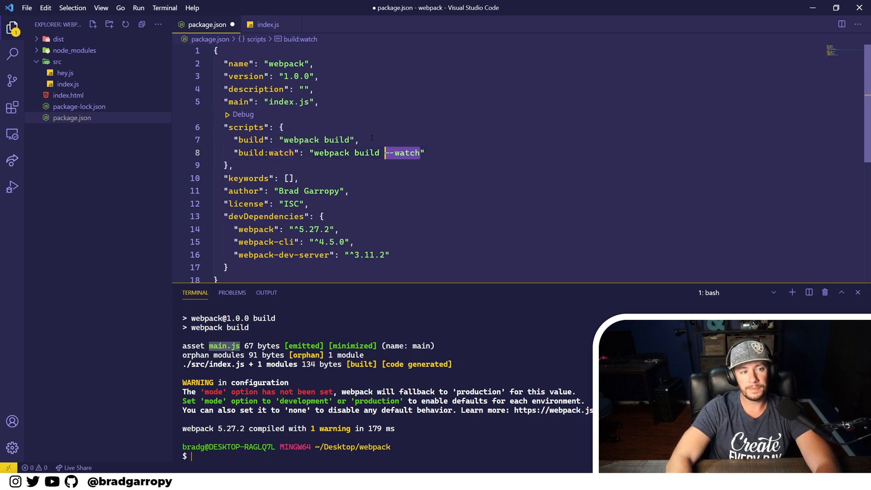
pyautogui.doubleClick(367, 152)
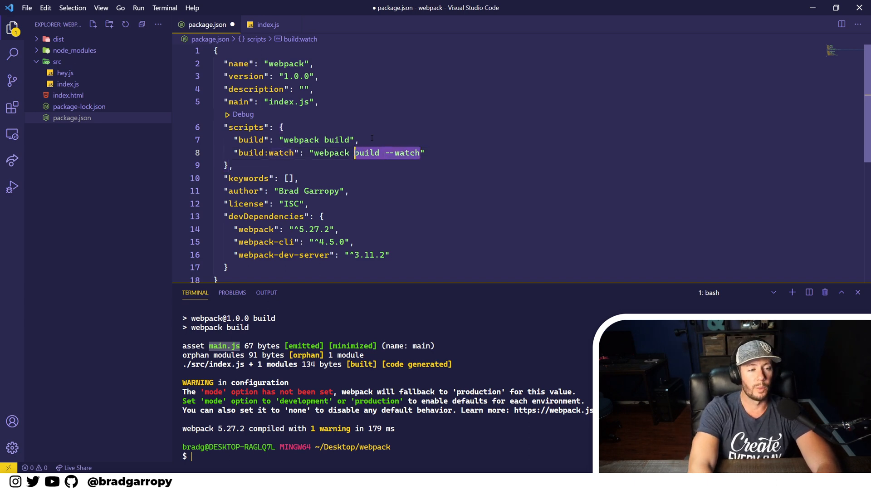
pyautogui.write('watch')
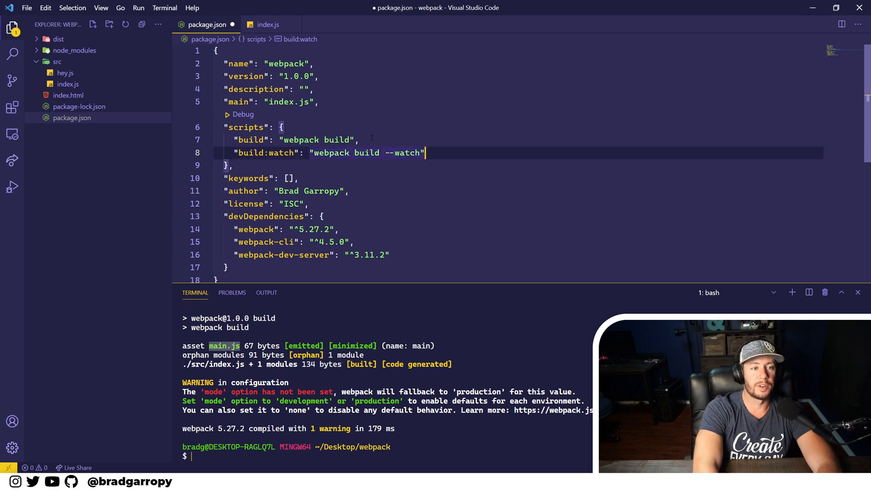
pyautogui.press('ctrl+s')
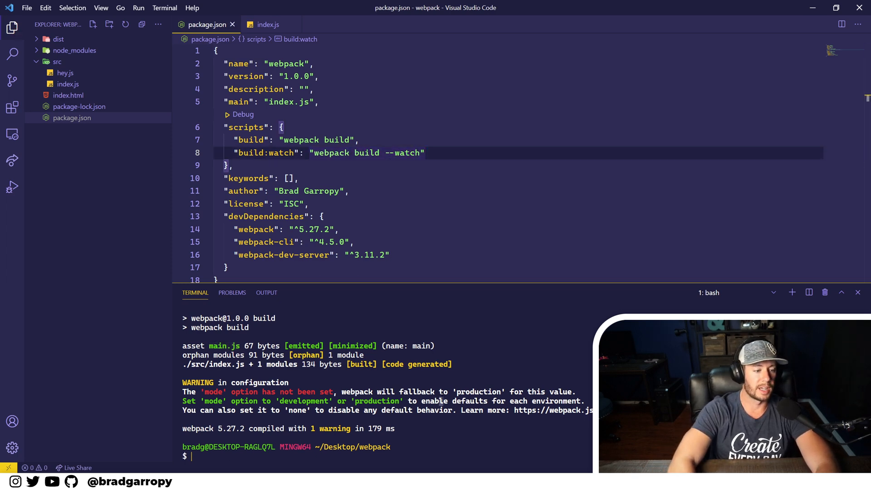
# Step: Run npm run build:watch in the terminal so webpack watches for changes
pyautogui.write('npm run')
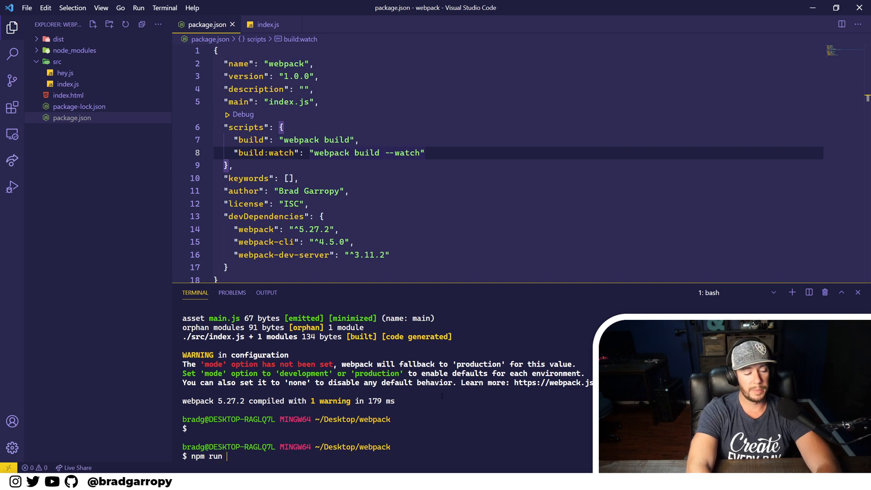
pyautogui.write('build:watch')
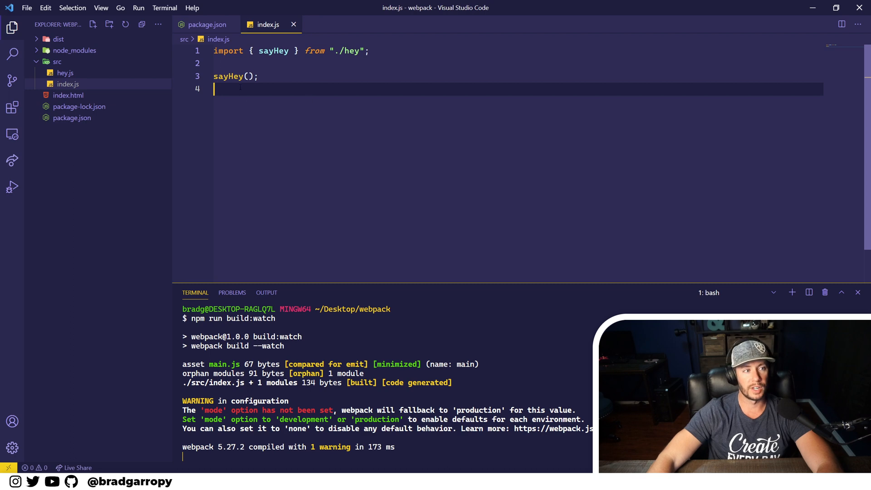
# Step: Pass "Brad" to sayHey() in index.js so the watch build recompiles
pyautogui.click(248, 76)
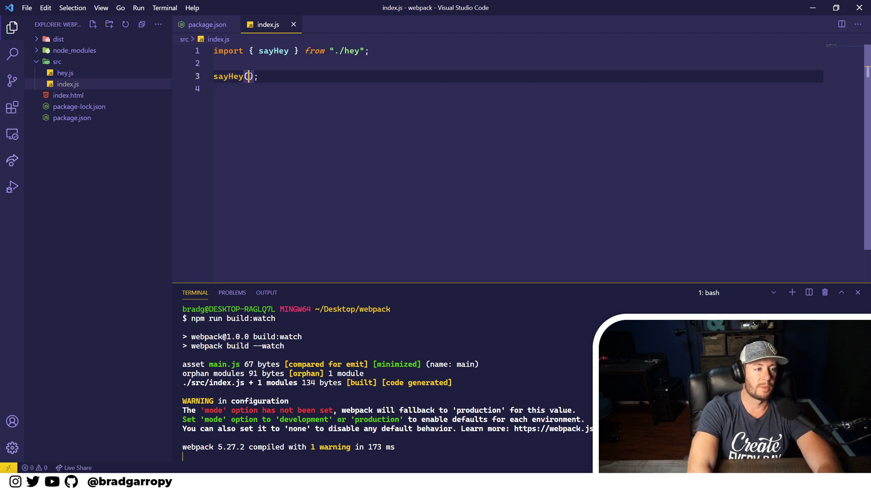
pyautogui.write('"Brad"')
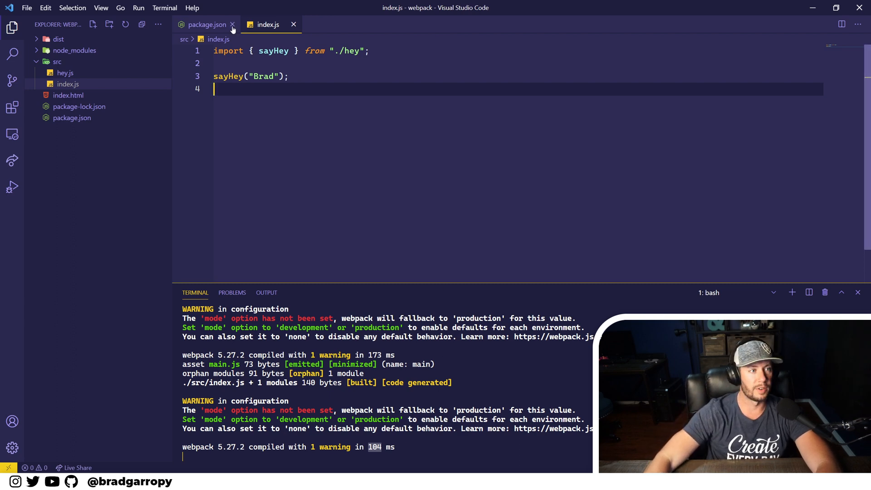
# Step: Add "start": "webpack serve" after build:watch in package.json and save
pyautogui.click(206, 25)
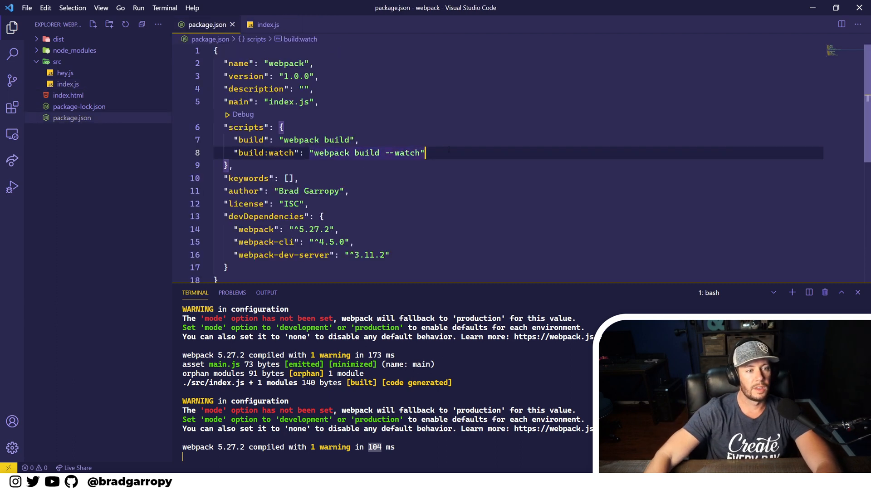
pyautogui.press('Enter')
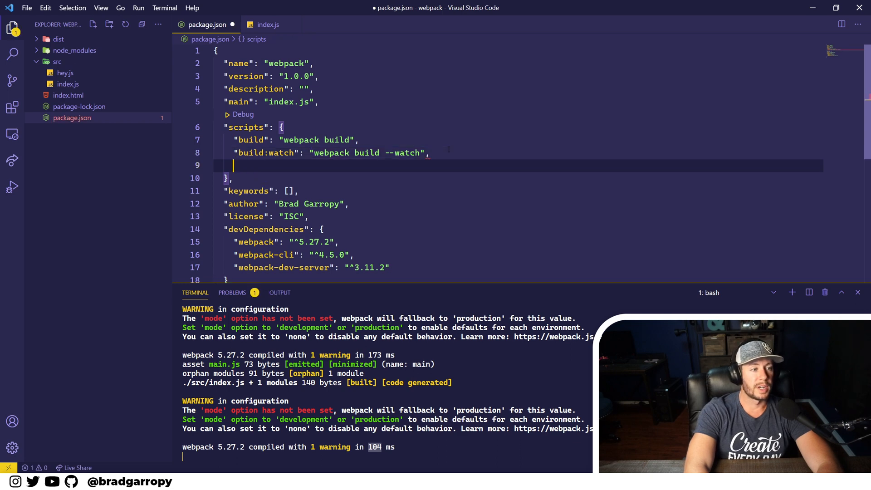
pyautogui.write('"')
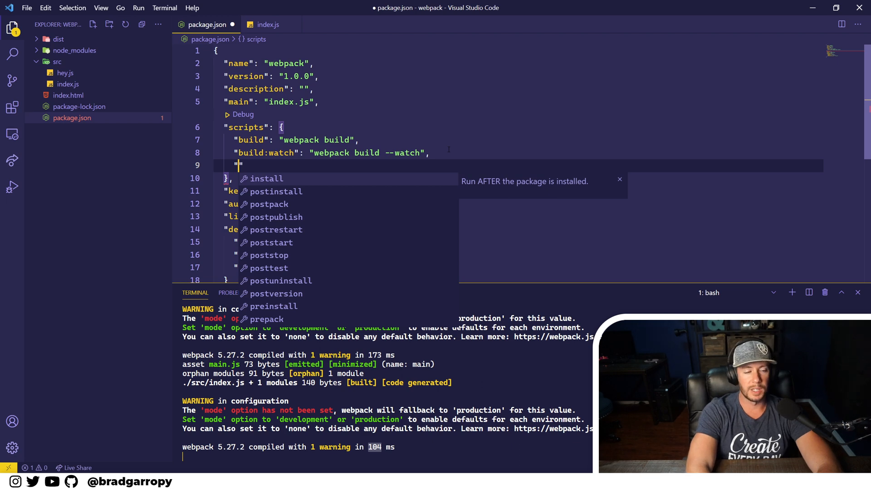
pyautogui.write('start":')
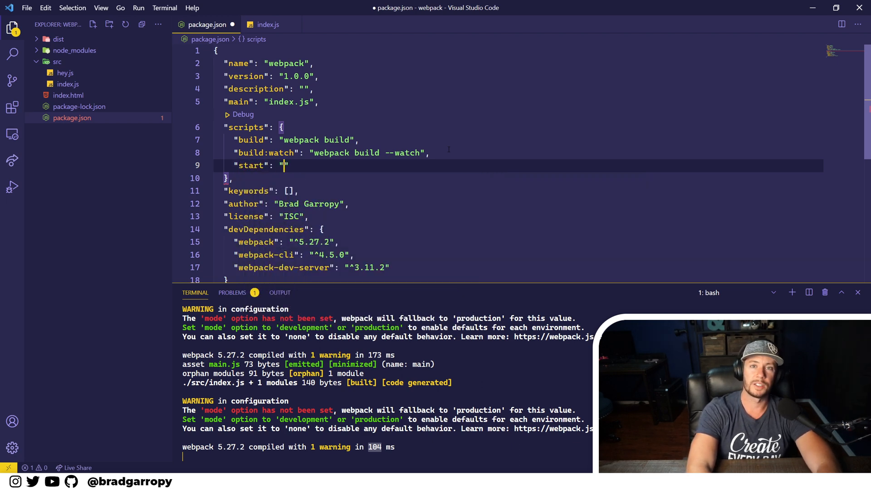
pyautogui.write('webpack serve')
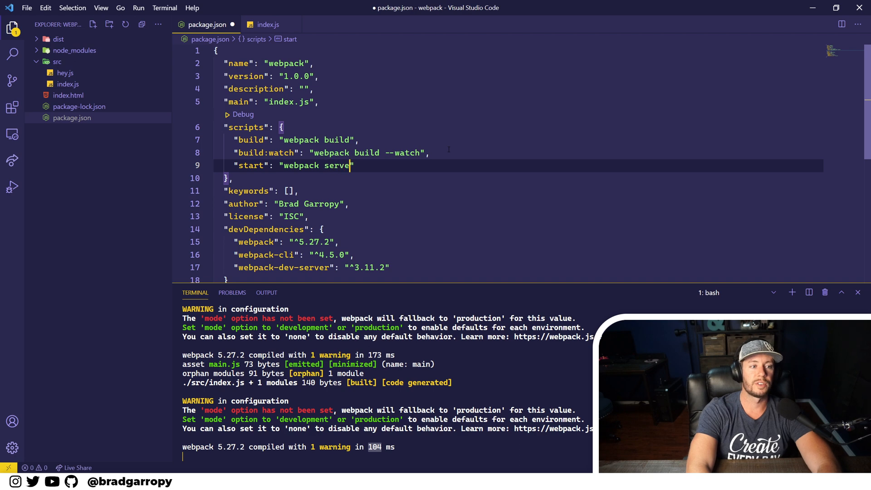
pyautogui.press('ctrl+s')
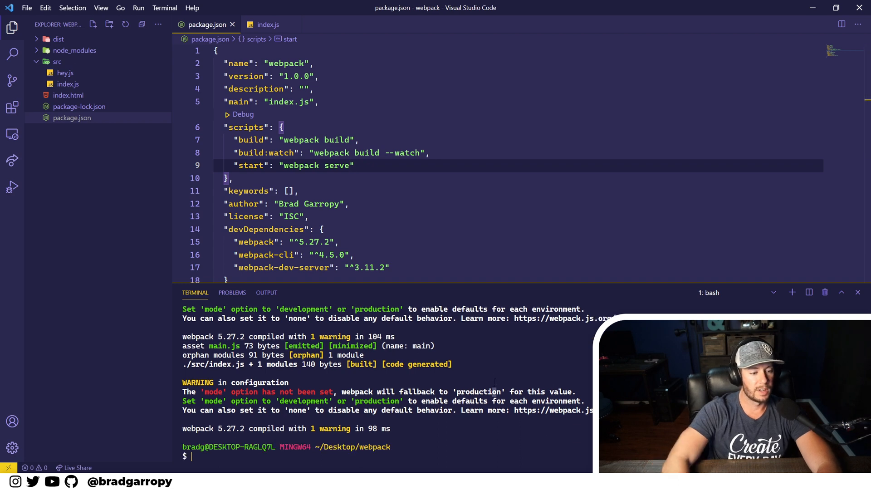
# Step: Run npm start in the terminal to launch the webpack dev server on localhost:8080
pyautogui.write('npm run')
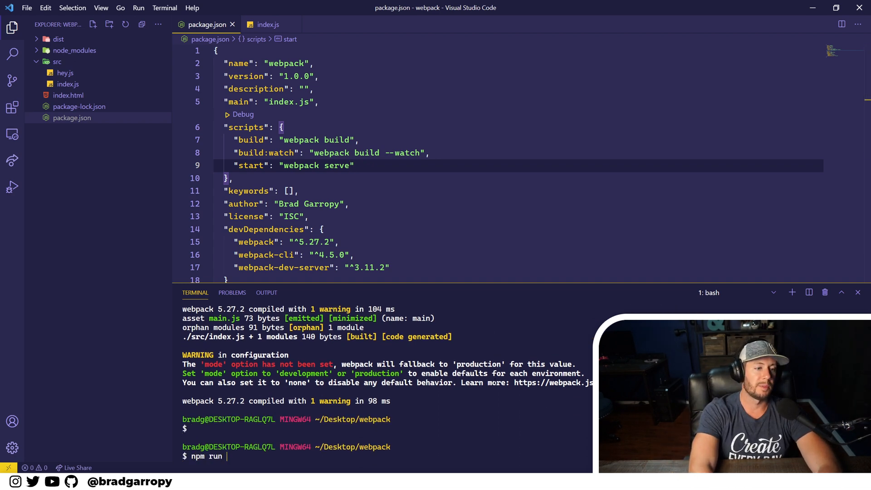
pyautogui.write('st')
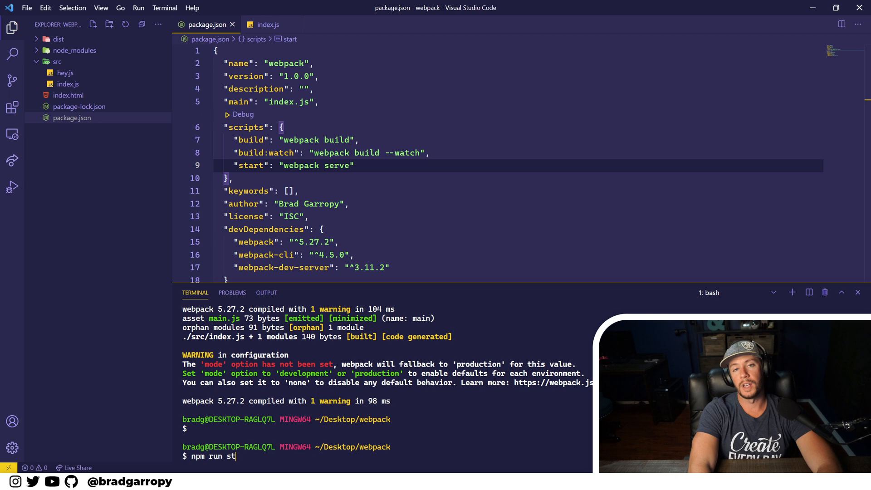
pyautogui.press('Backspace')
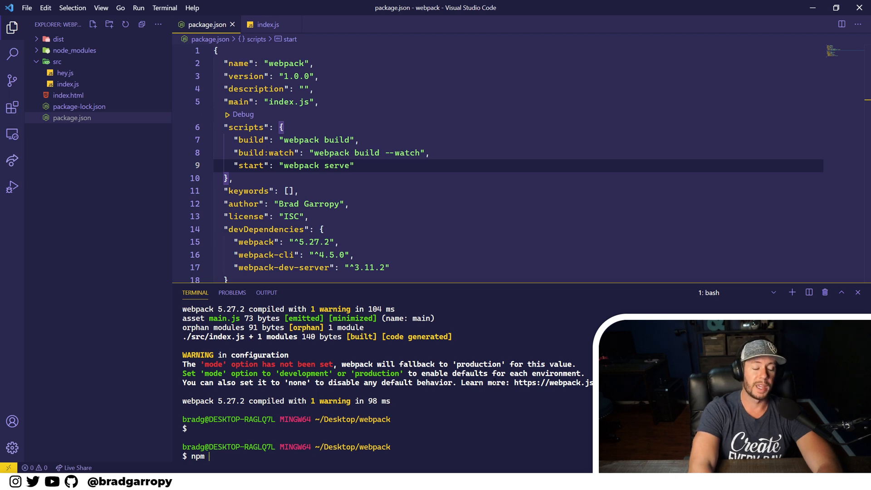
pyautogui.write('start')
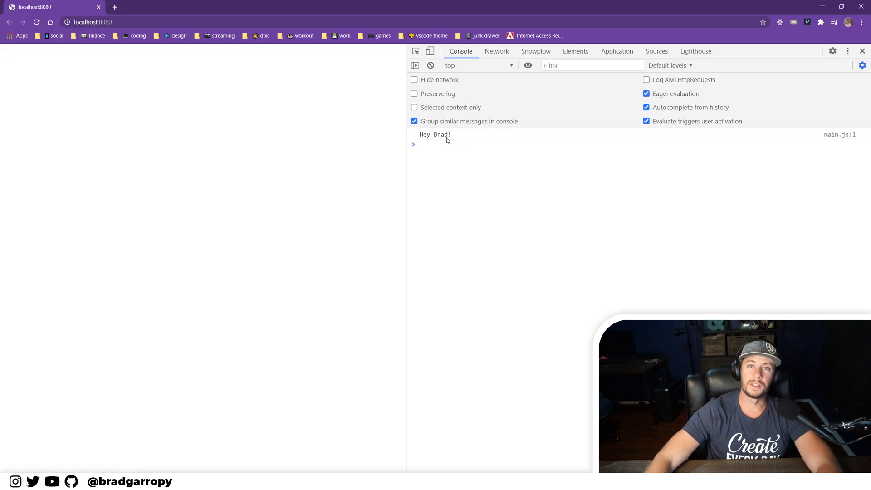
# Step: Check the Network requests for localhost and main.js, then return to VS Code
pyautogui.click(497, 51)
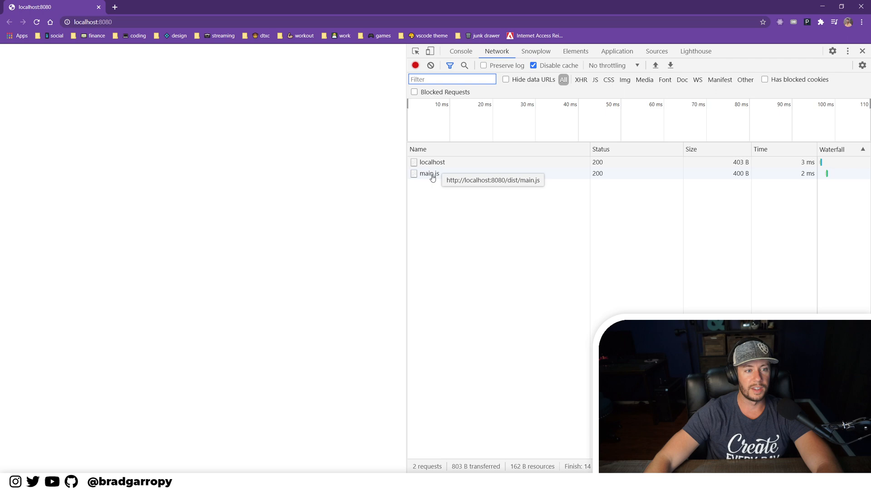
pyautogui.moveTo(451, 253)
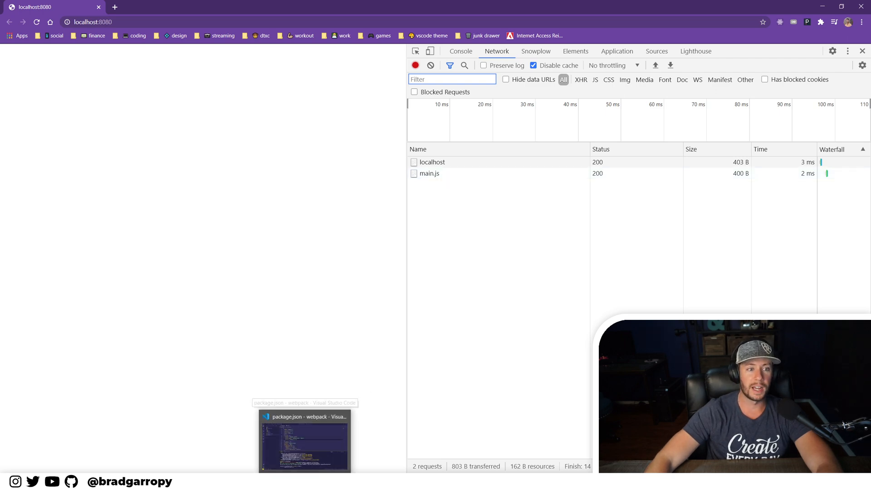
pyautogui.click(305, 442)
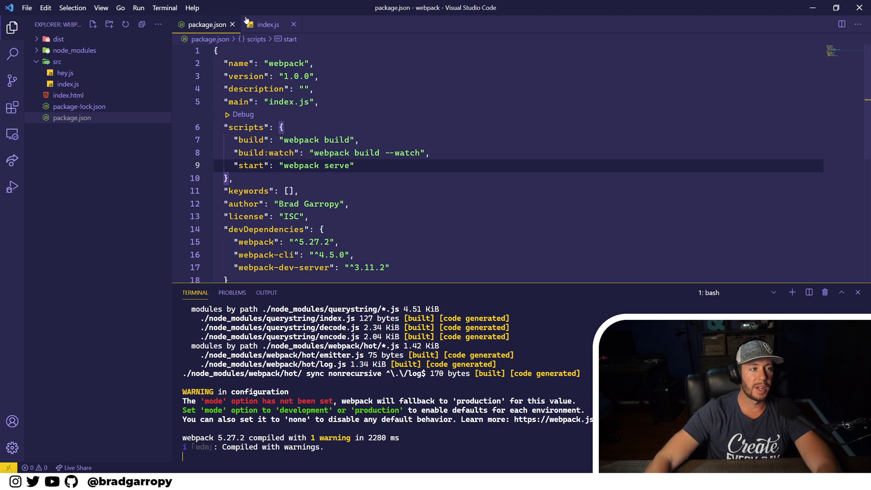
# Step: Change the sayHey argument to "Bradley" in index.js and save
pyautogui.click(267, 24)
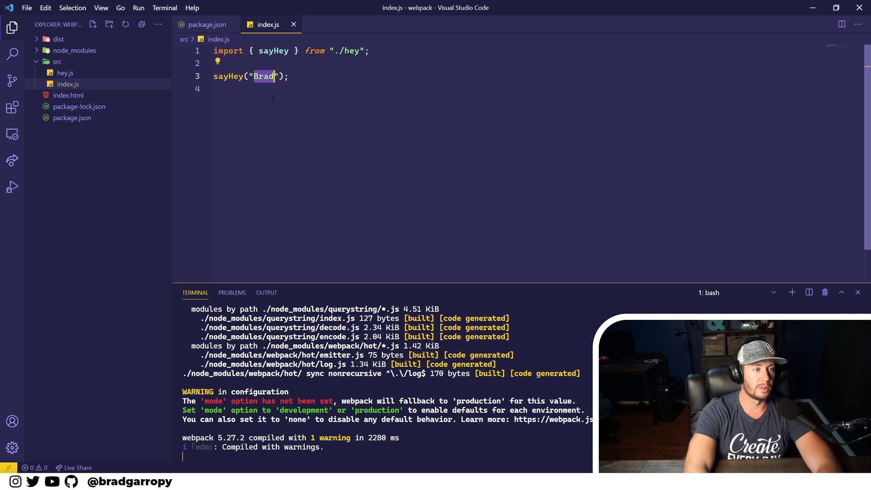
pyautogui.write('ley')
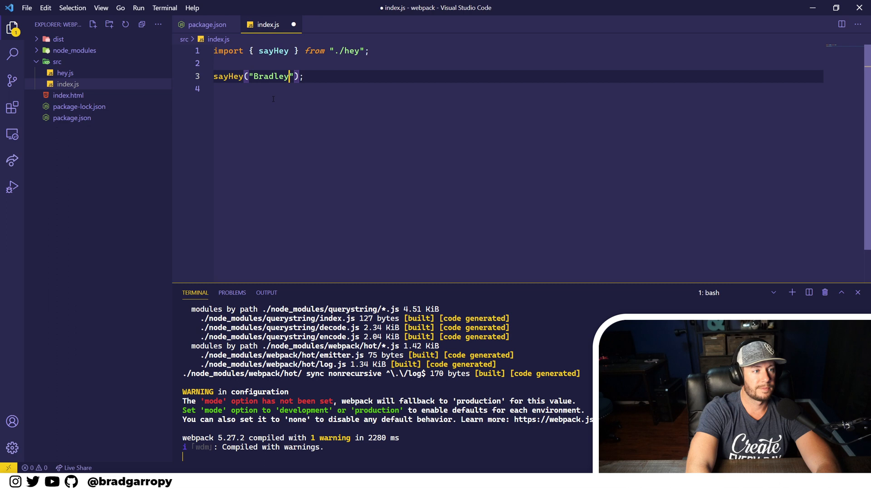
pyautogui.press('ctrl+s')
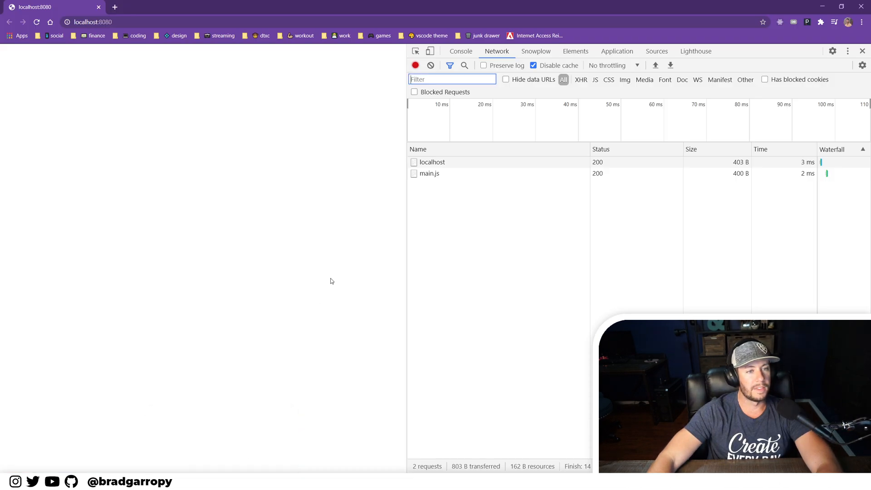
# Step: Check the served page in Chrome, then view index.html loading dist/main.js
pyautogui.click(461, 51)
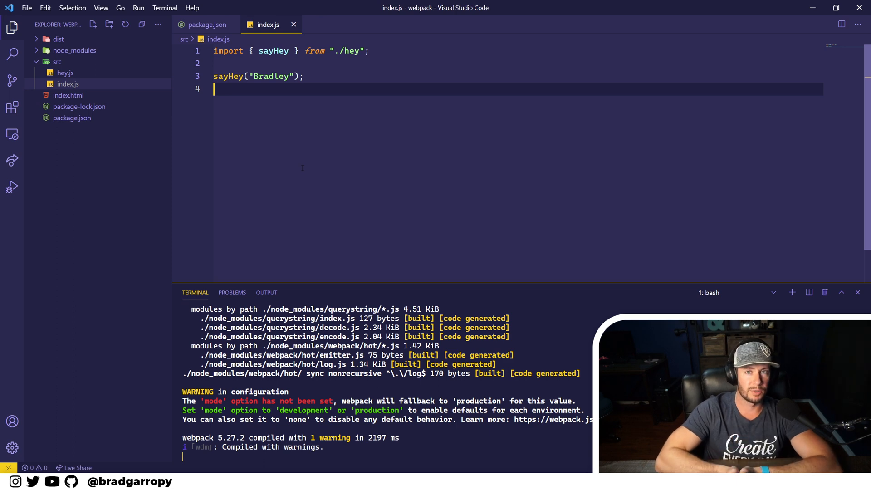
pyautogui.click(68, 95)
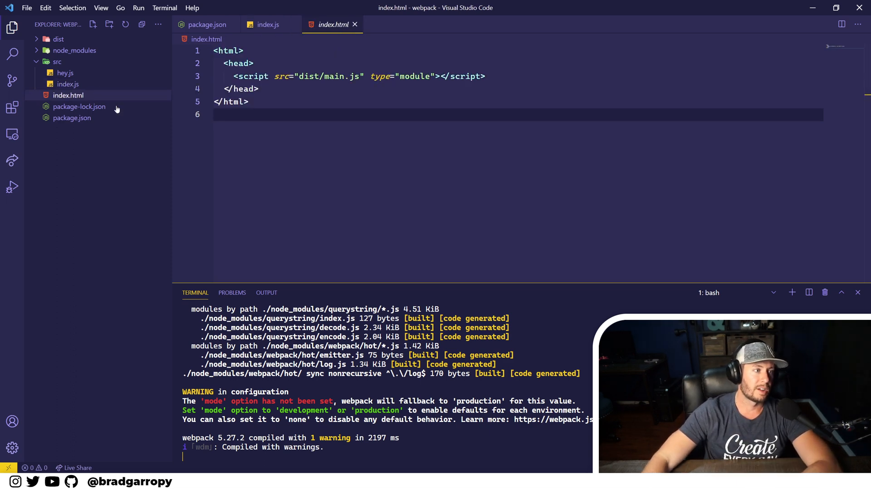